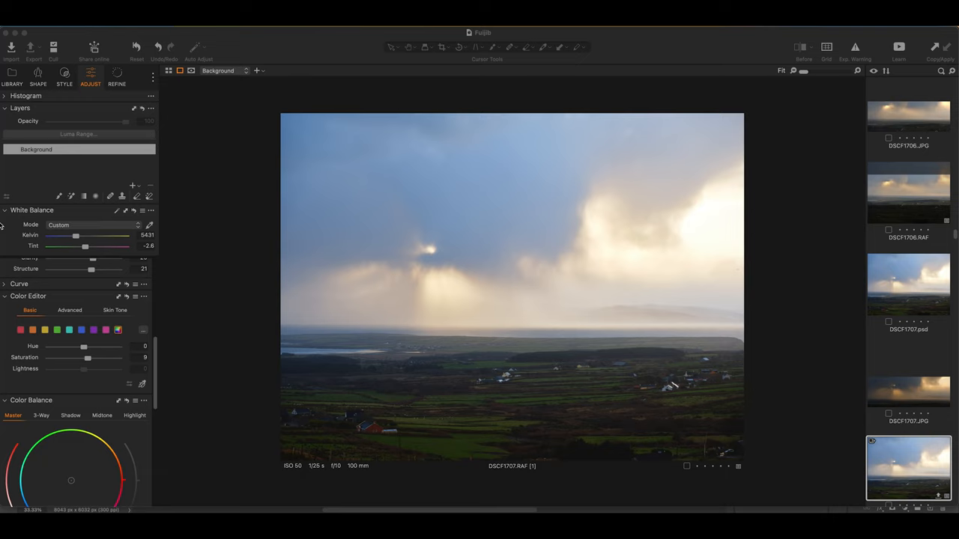
mouse_move(195, 26)
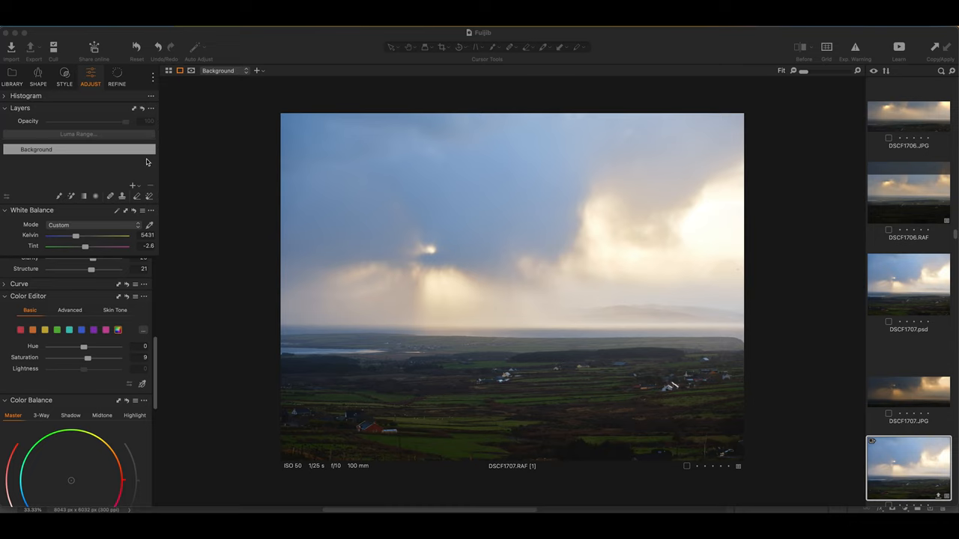
mouse_move(169, 153)
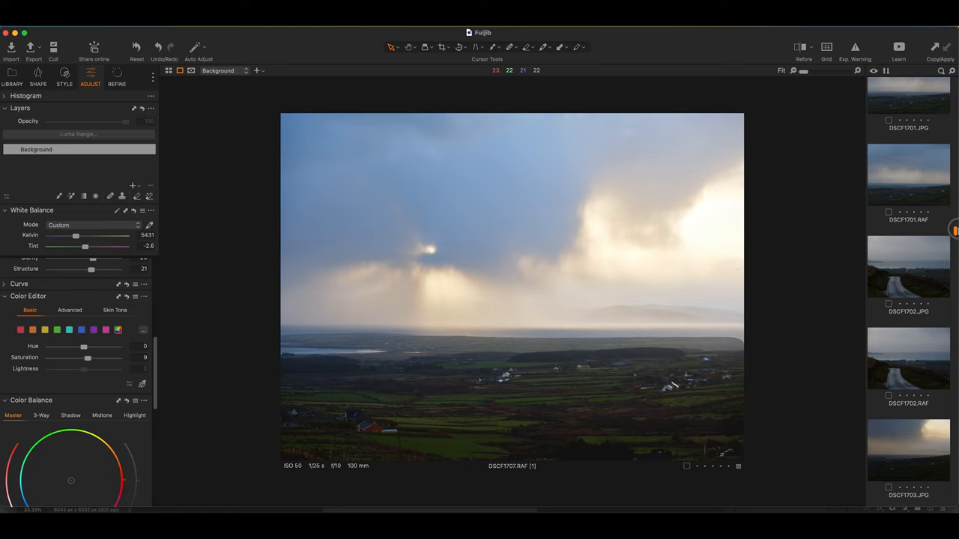
Scroll the Browser down to the unedited DSCF1707.RAF variant
scroll("down", 3)
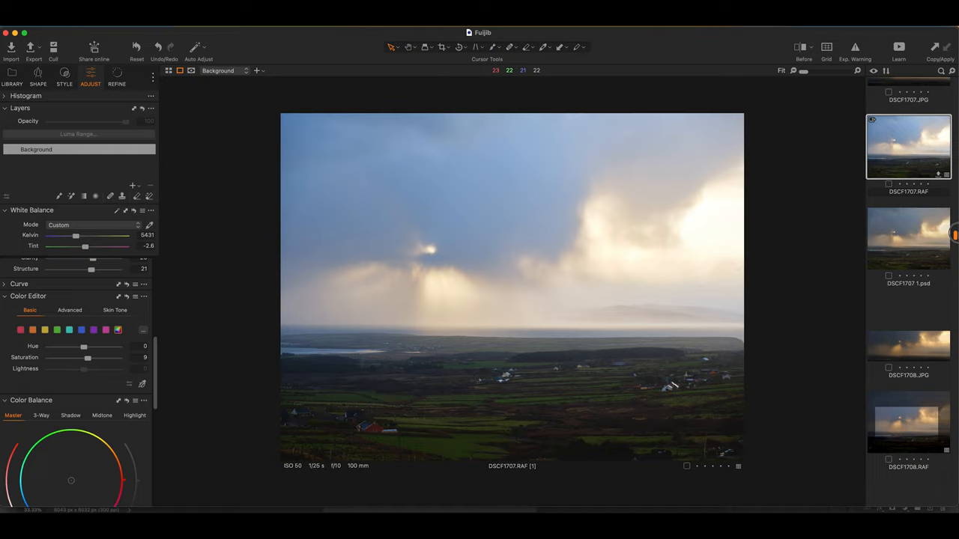
scroll("down", 3)
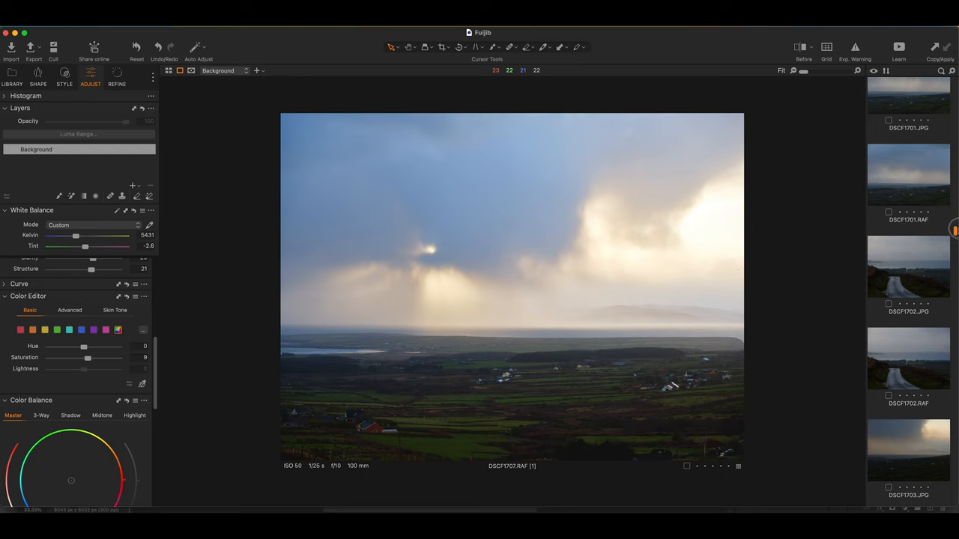
scroll("down", 3)
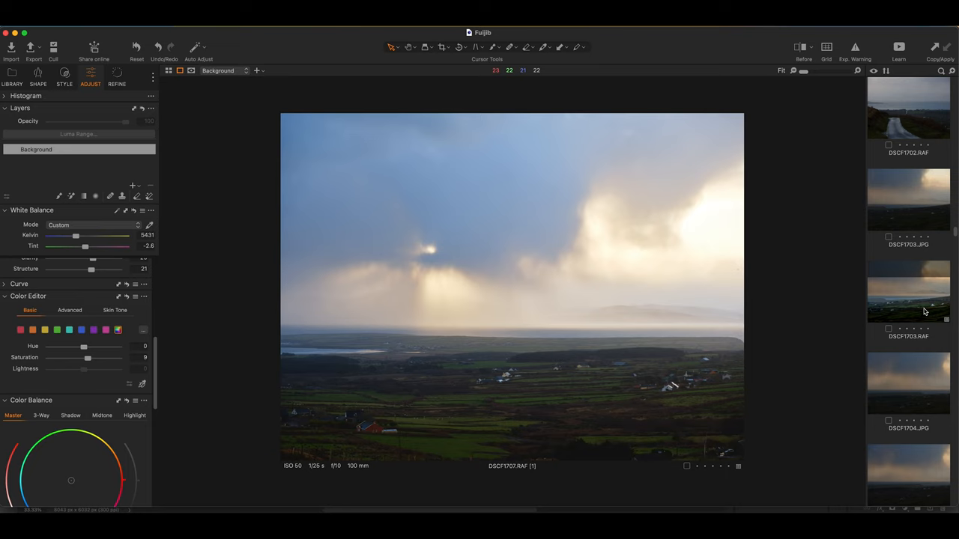
scroll("down", 3)
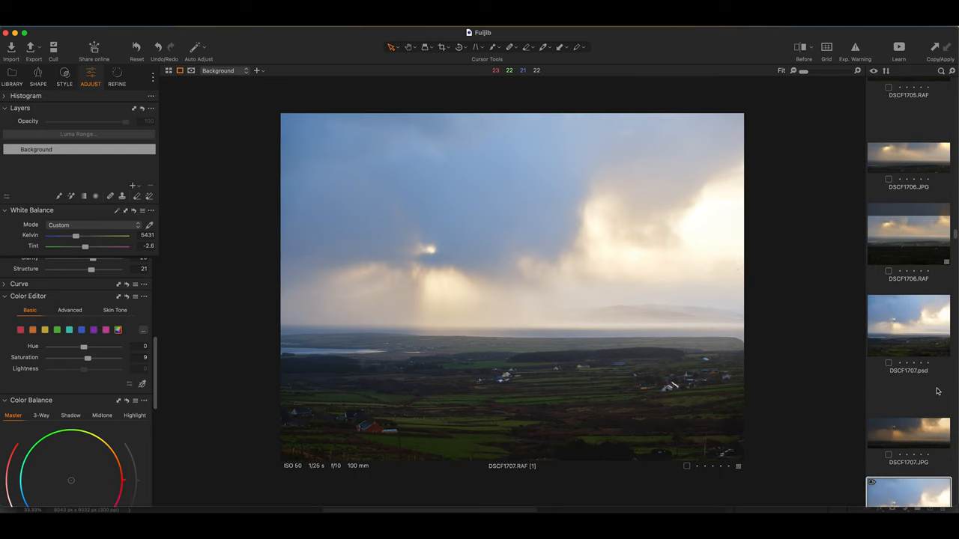
scroll("down", 3)
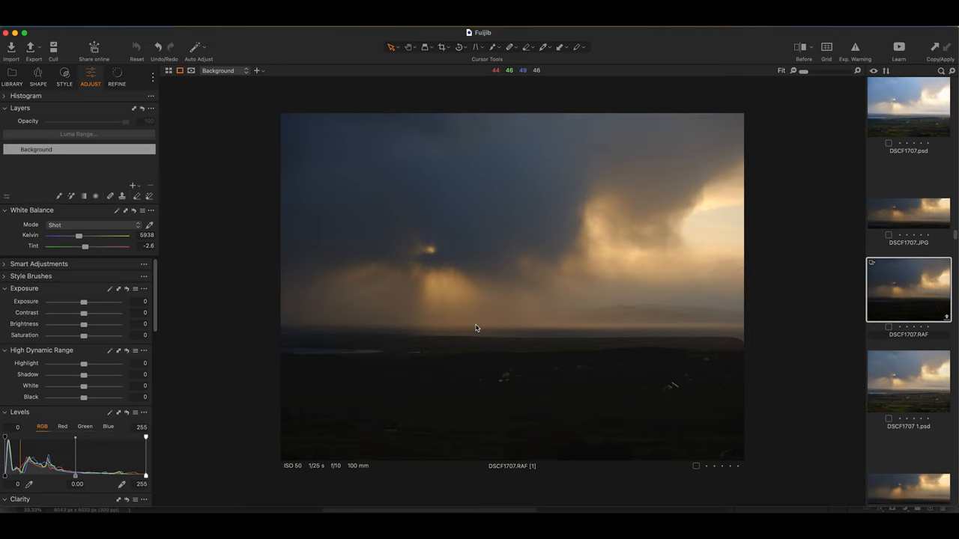
mouse_move(536, 212)
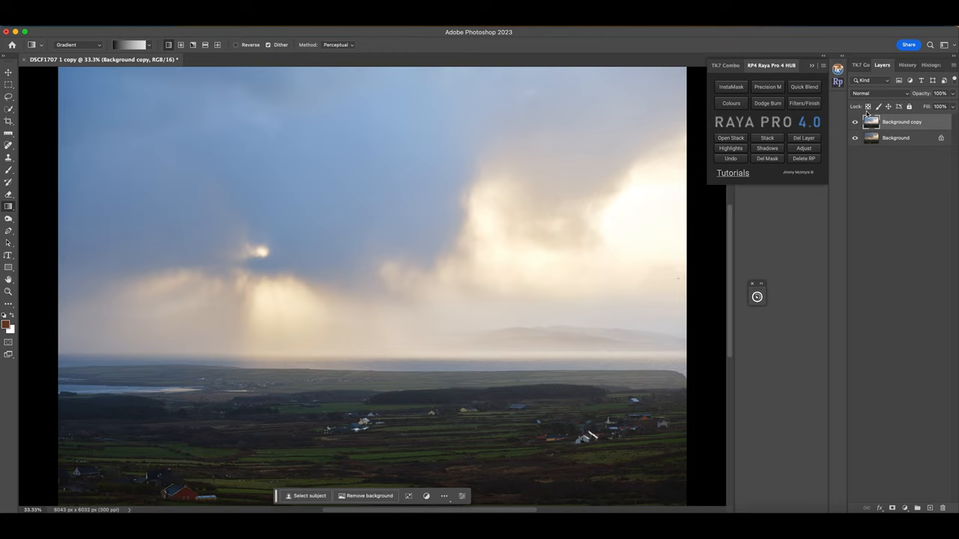
Hide and re-show the Background copy layer to compare it against Background
left_click(855, 122)
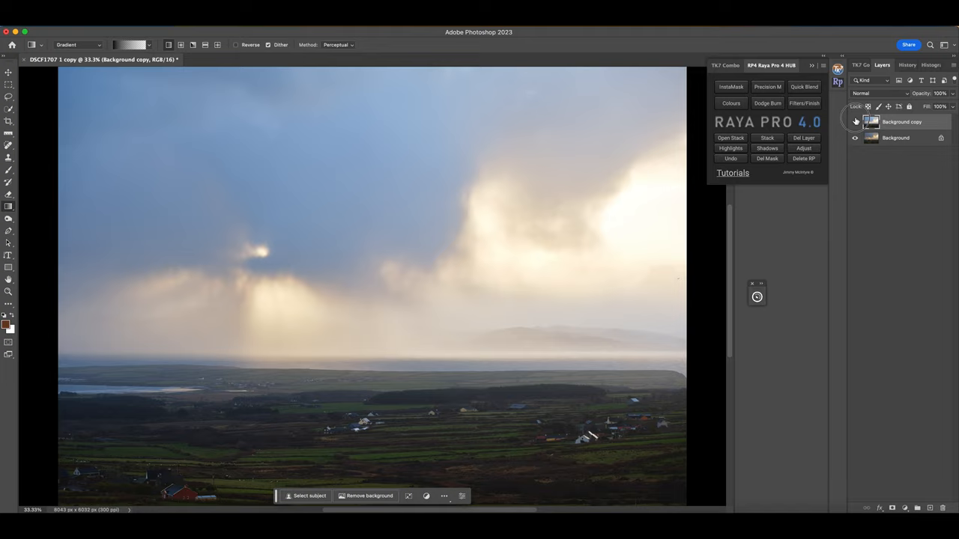
left_click(854, 121)
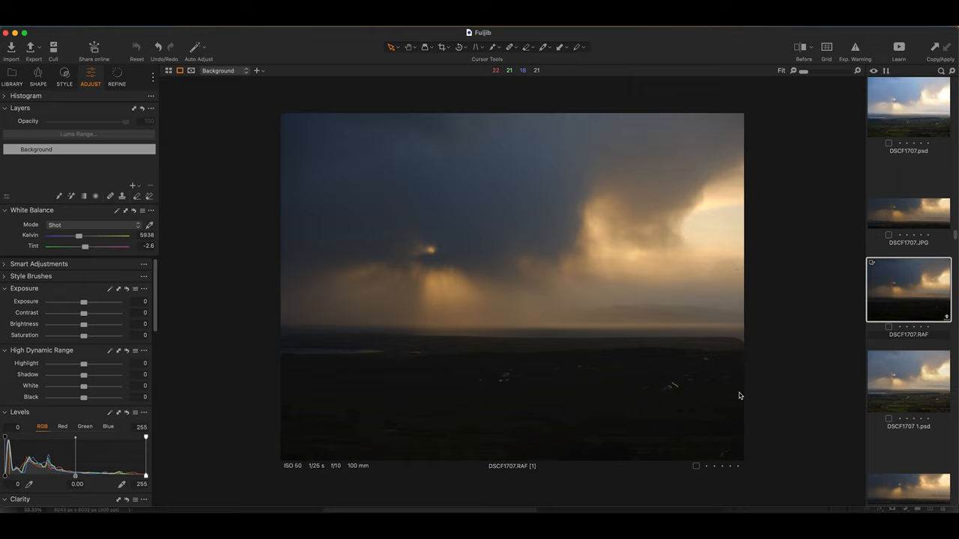
Push DSCF1707's Exposure up to about 1.78, then settle it back near 1.57
left_click_drag(83, 301, 86, 301)
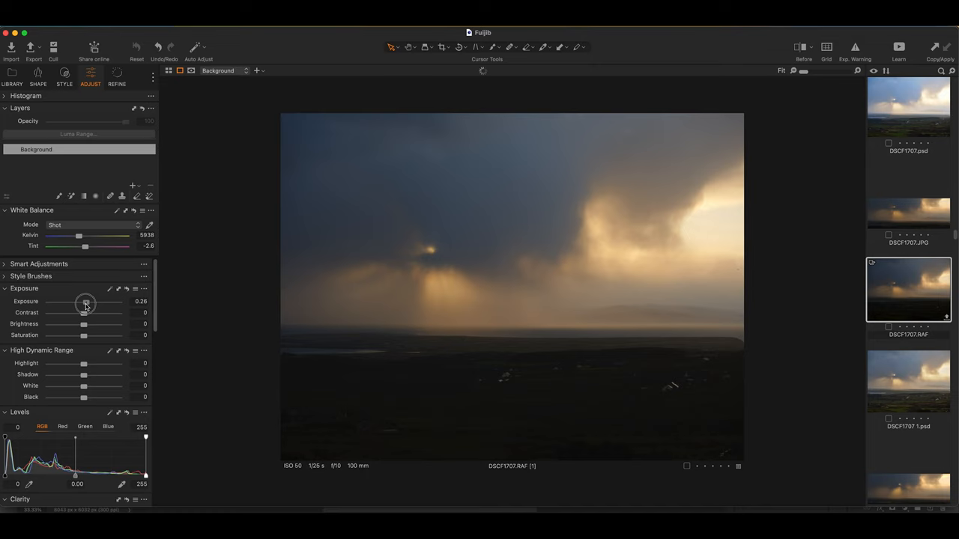
left_click_drag(86, 304, 98, 303)
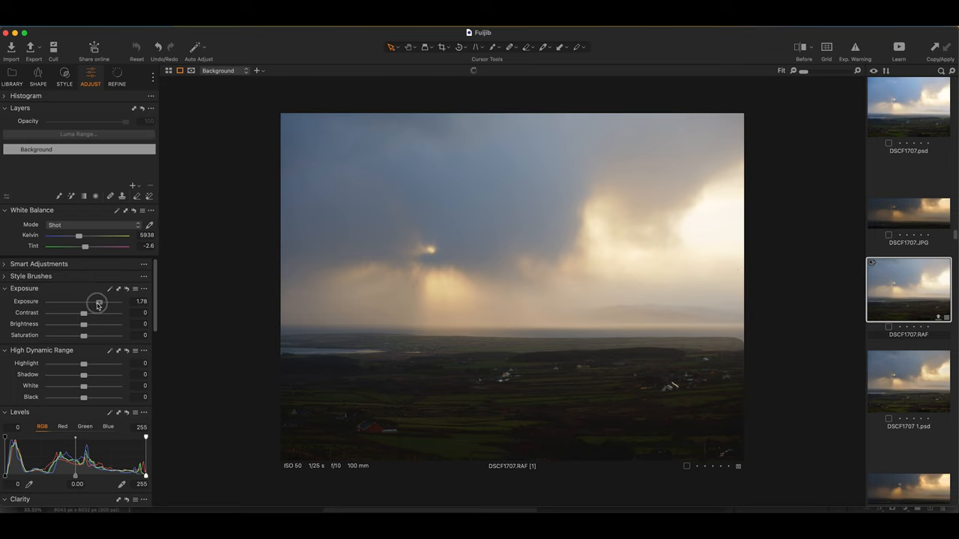
left_click_drag(98, 301, 96, 301)
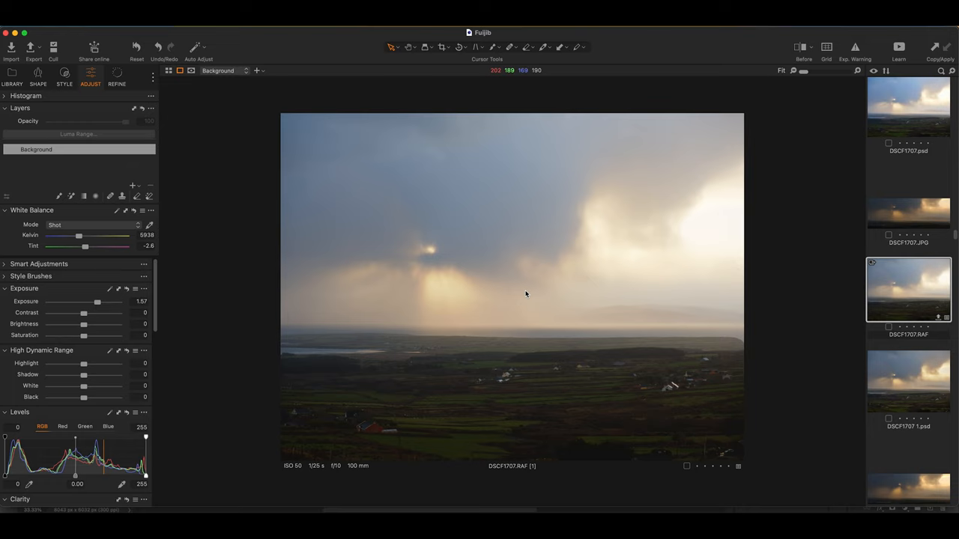
left_click_drag(95, 301, 98, 302)
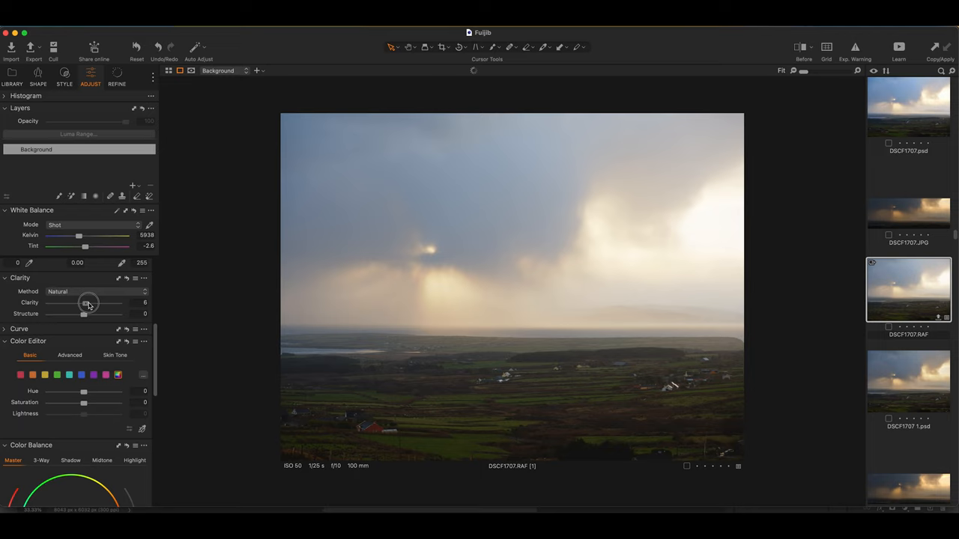
Raise the DSCF1707 raw's Clarity in stages to about 32, with Structure at 20
left_click_drag(84, 304, 92, 304)
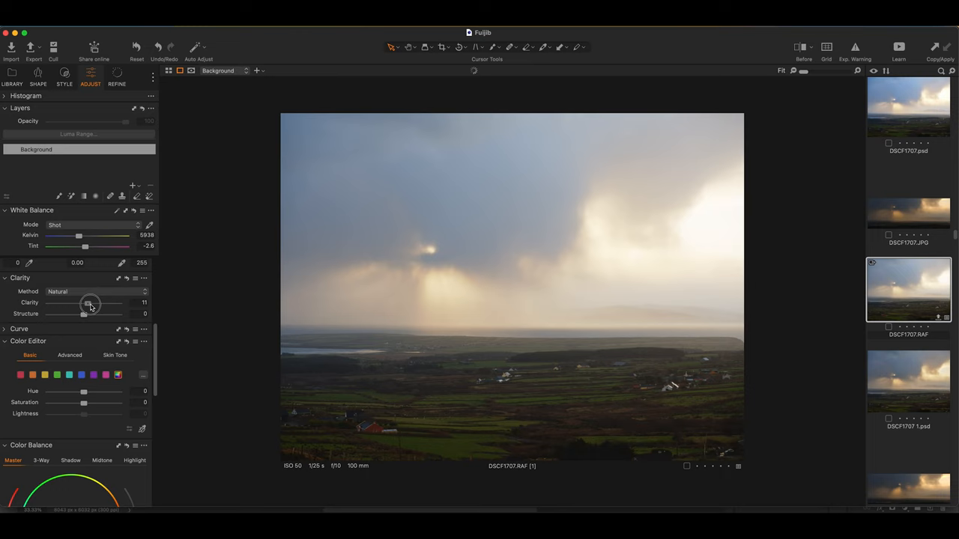
left_click_drag(84, 303, 96, 303)
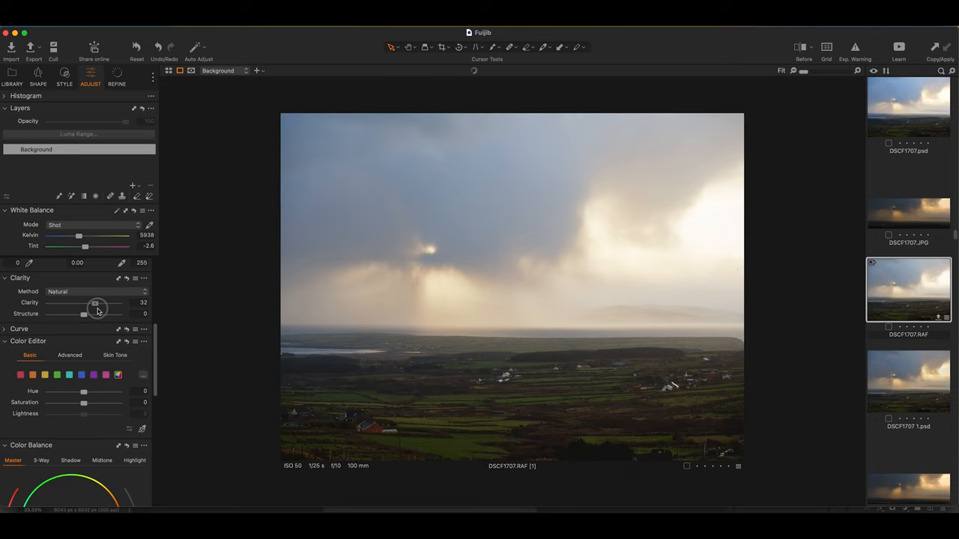
left_click_drag(83, 313, 91, 313)
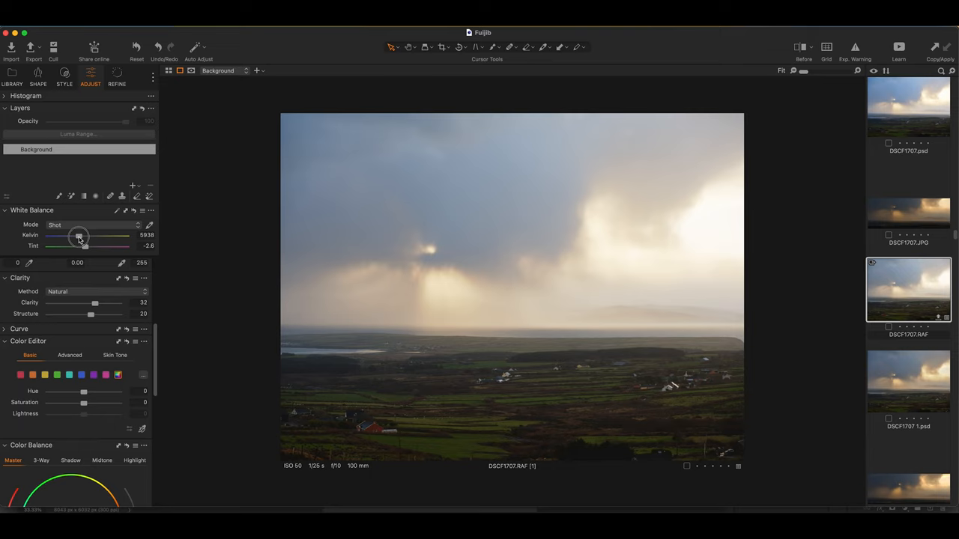
Cool the white balance to 5397 K, deepen blacks to -10 and pull highlights to -20
left_click_drag(80, 235, 78, 236)
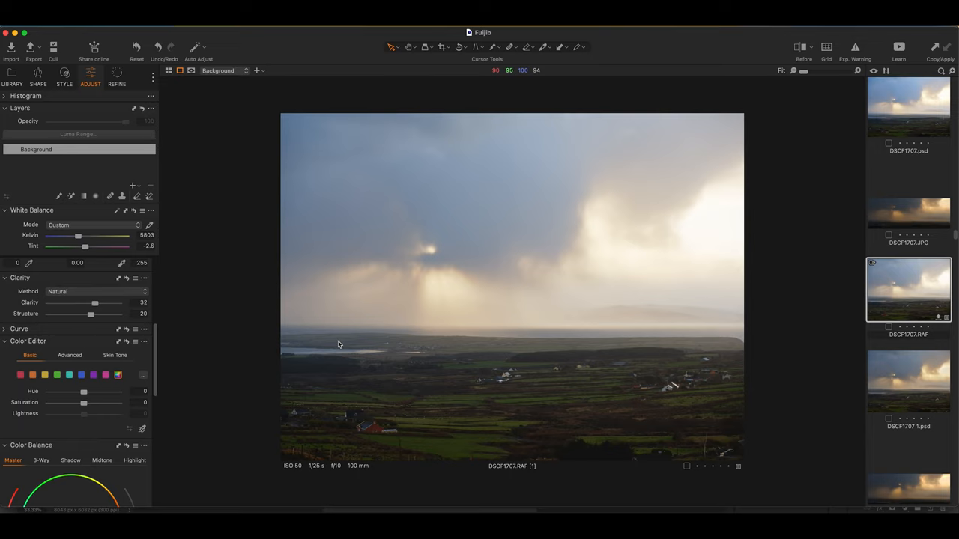
left_click_drag(85, 236, 79, 235)
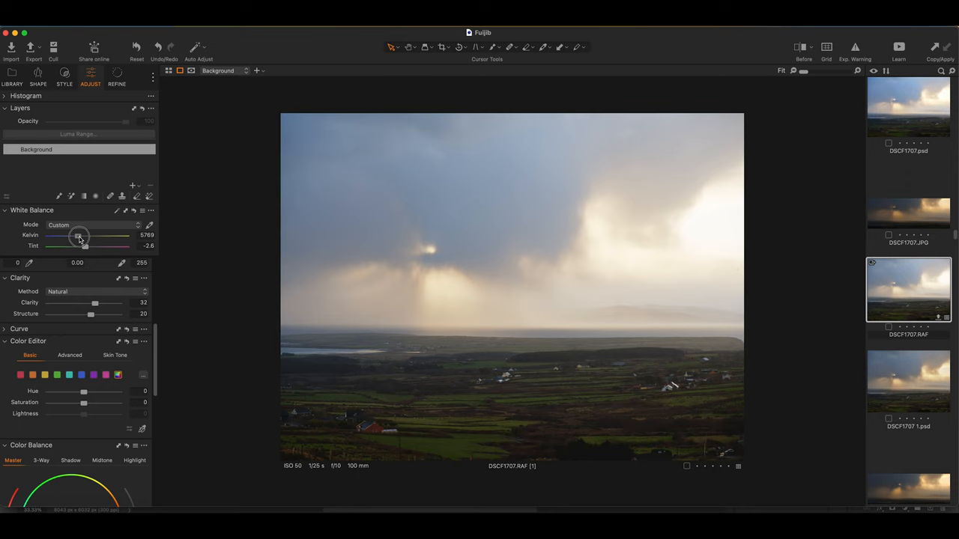
left_click_drag(80, 236, 76, 236)
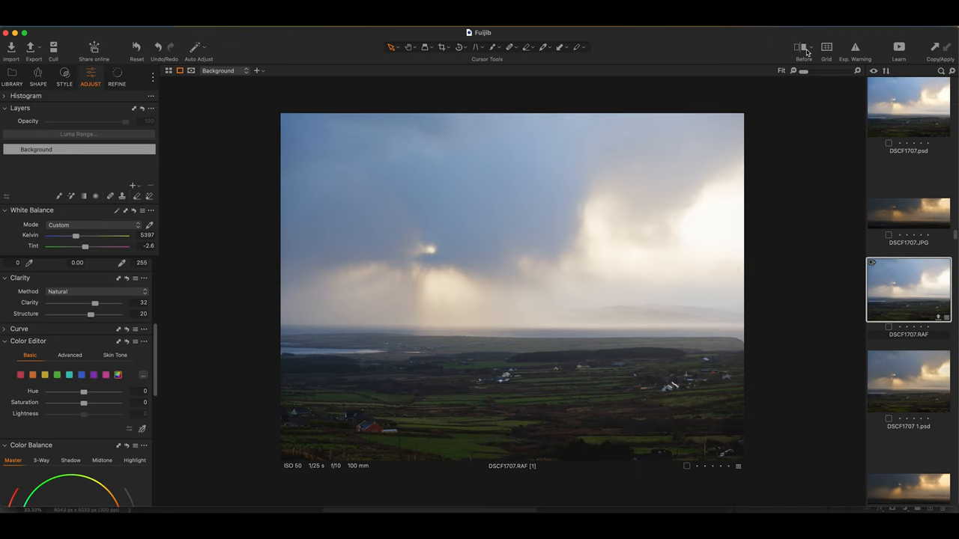
mouse_move(491, 358)
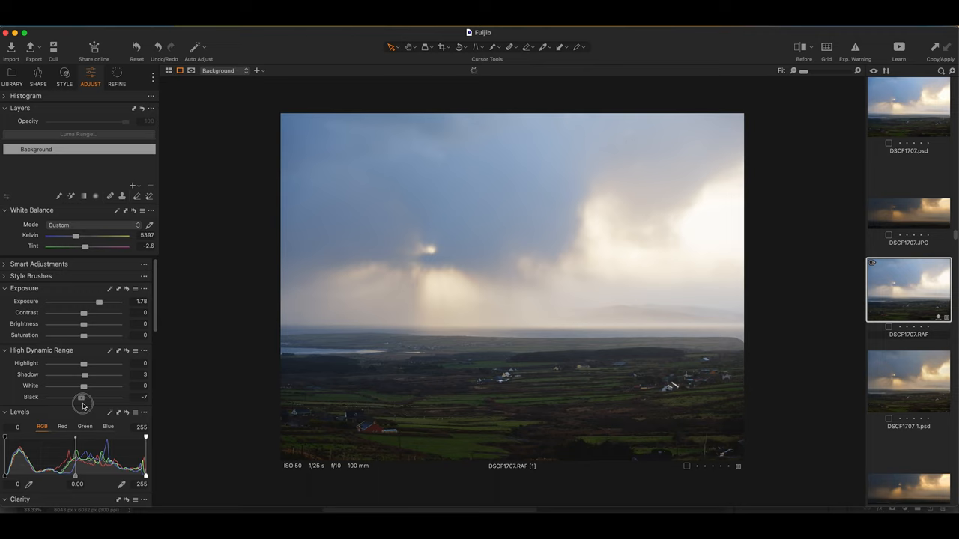
left_click_drag(83, 397, 80, 397)
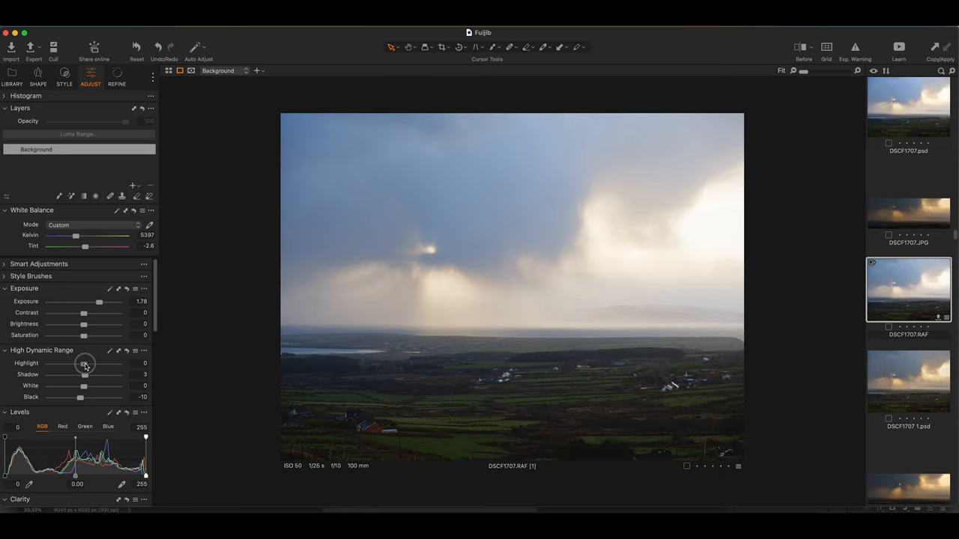
left_click_drag(84, 363, 77, 363)
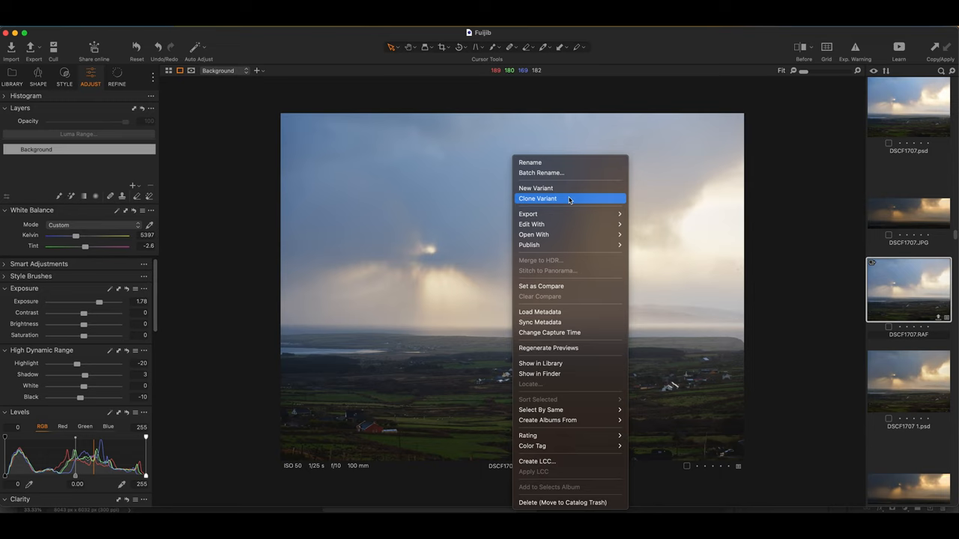
mouse_move(535, 188)
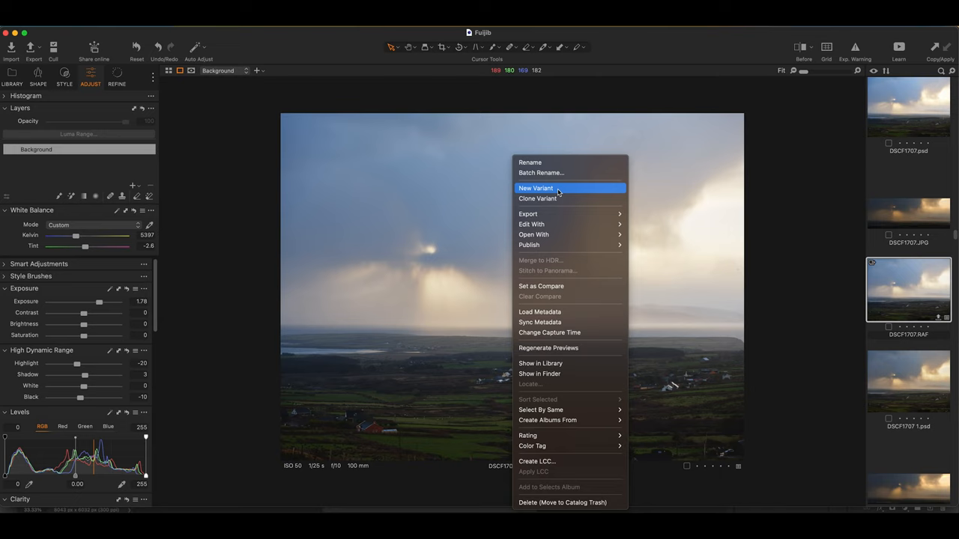
mouse_move(305, 353)
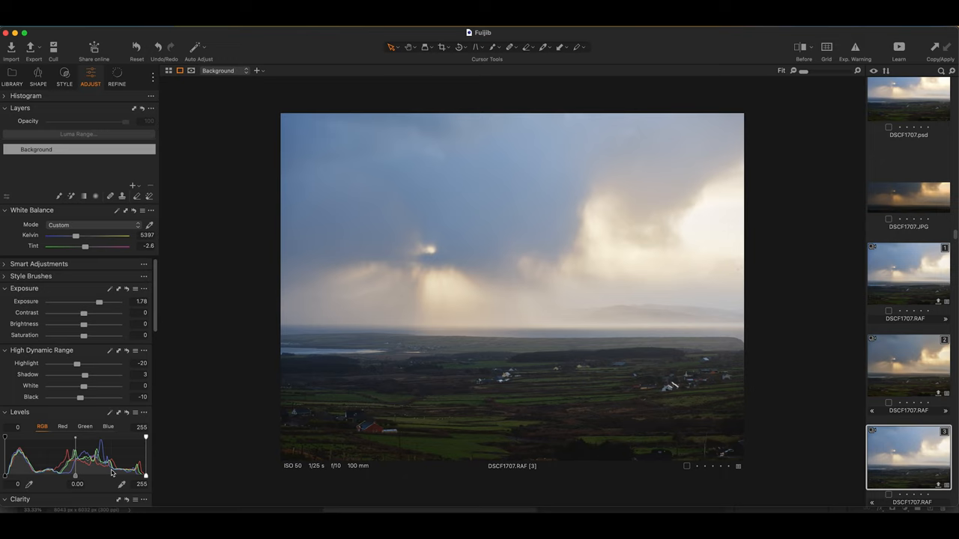
Switch to variant 2 and set Highlight -46, Shadow 31, Clarity 48
left_click_drag(81, 363, 73, 363)
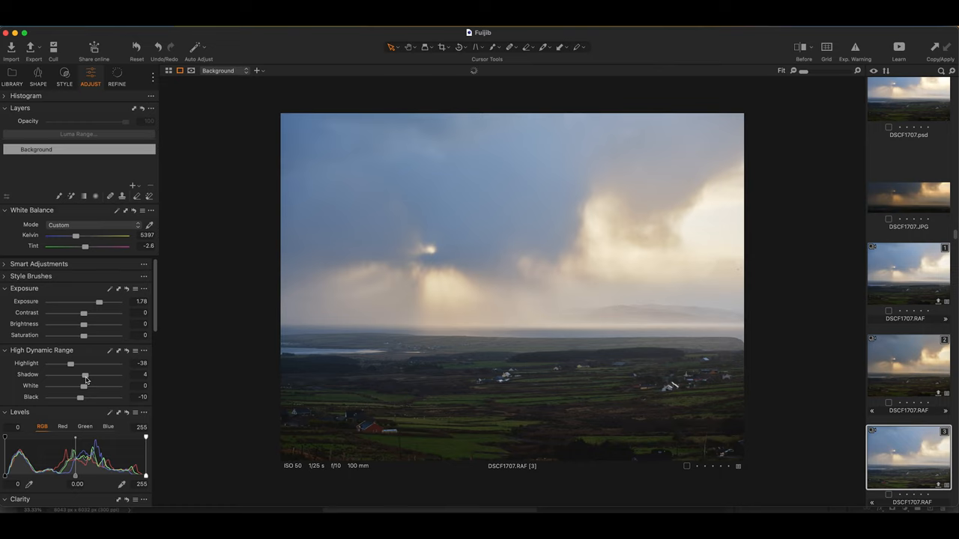
left_click(908, 366)
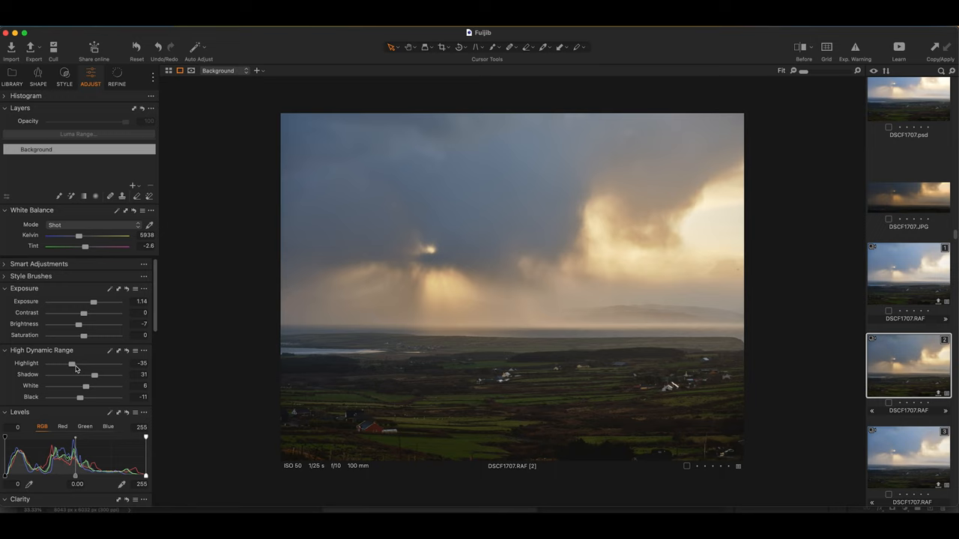
left_click_drag(72, 363, 69, 364)
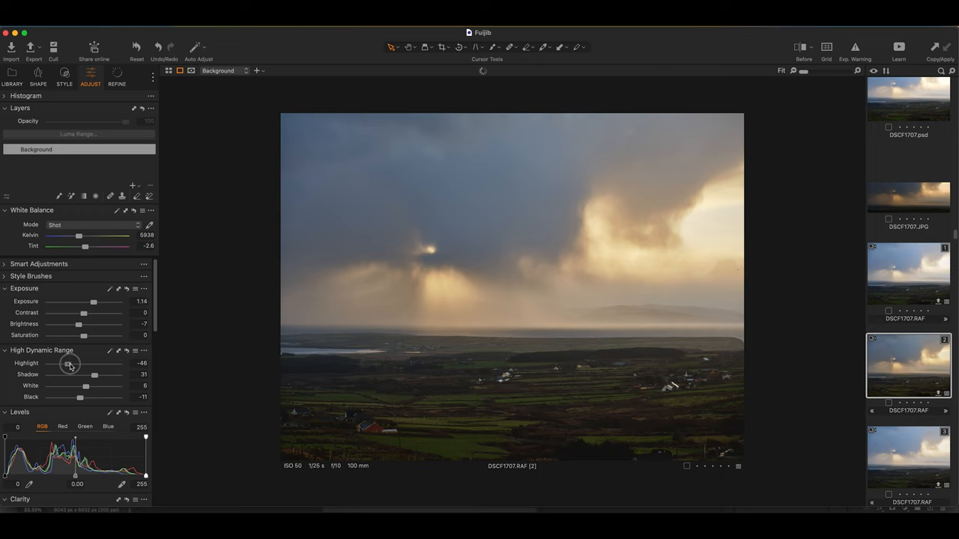
left_click_drag(70, 363, 63, 363)
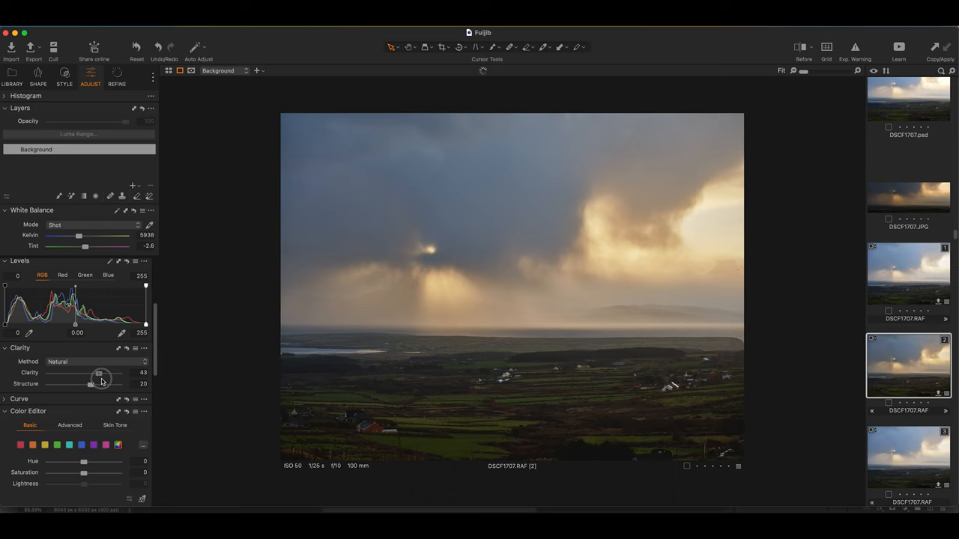
left_click_drag(98, 373, 91, 384)
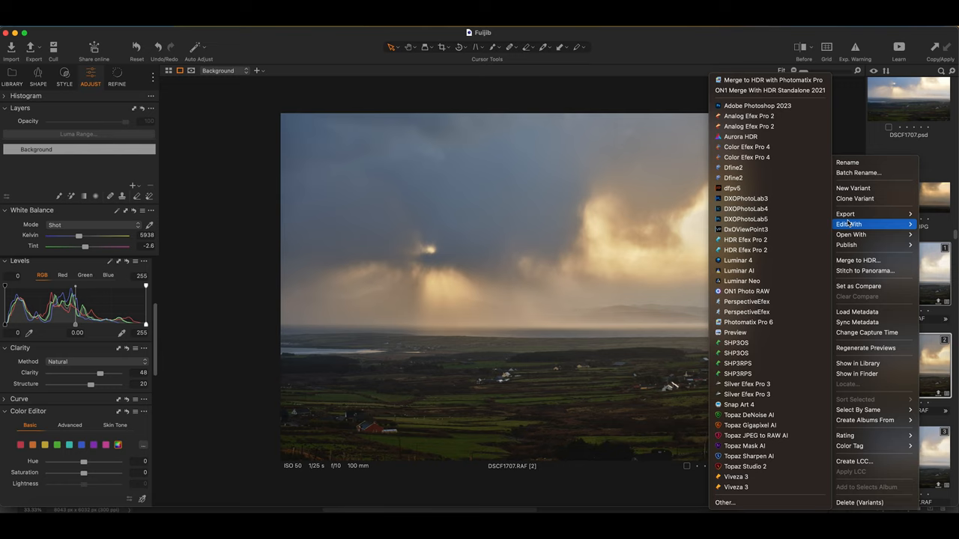
mouse_move(869, 225)
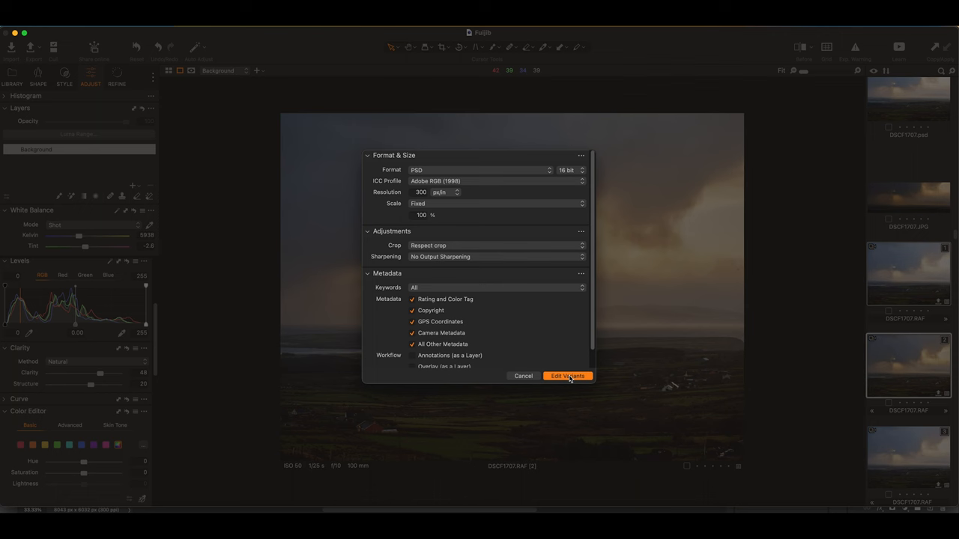
Use Edit With > Adobe Photoshop 2023 to send the variants as 16-bit Adobe RGB PSDs
left_click(567, 376)
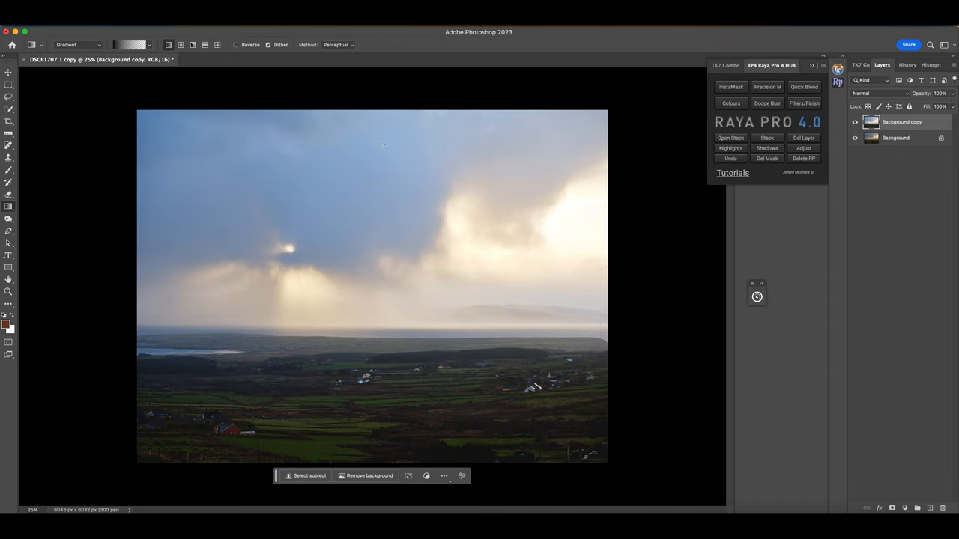
Toggle layer visibility to compare variants and add a layer mask to the warm Layer 0
left_click(854, 121)
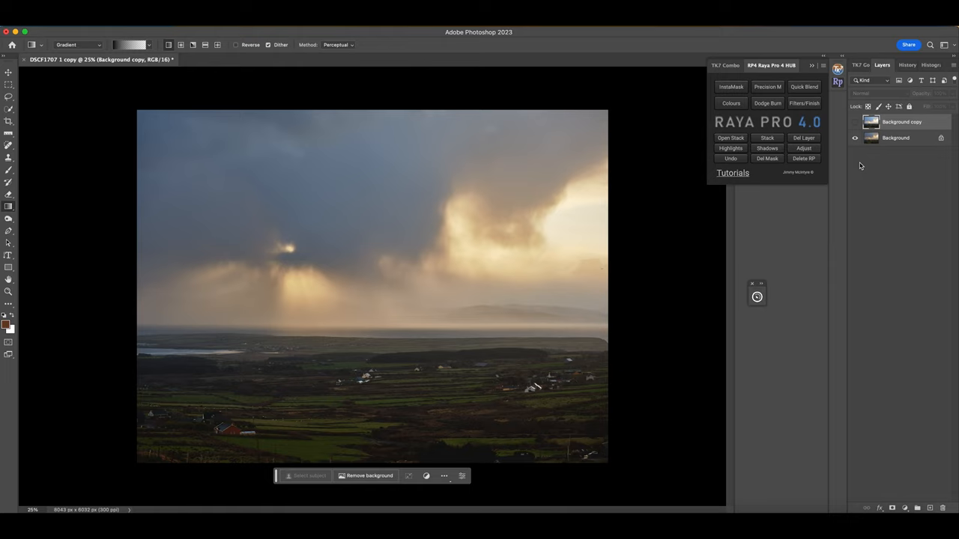
left_click(901, 122)
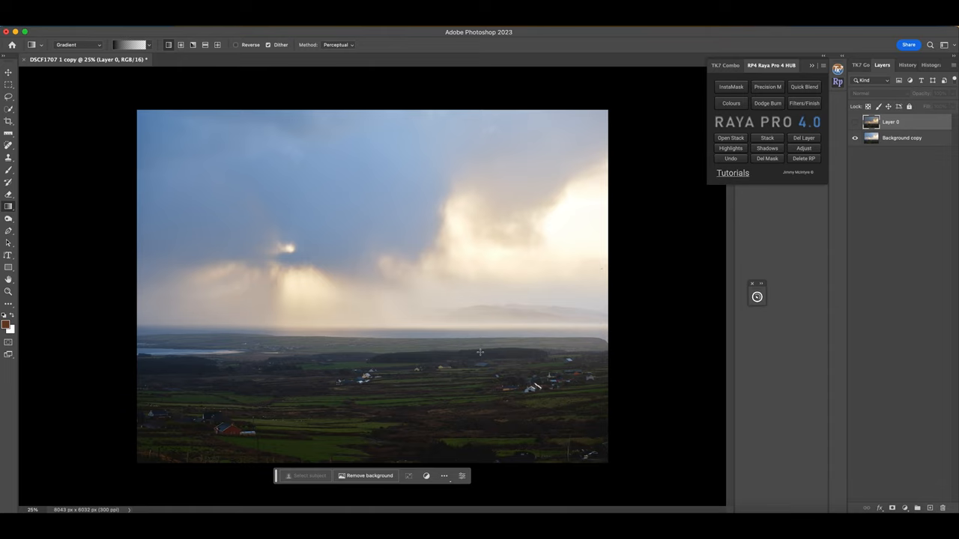
left_click(855, 122)
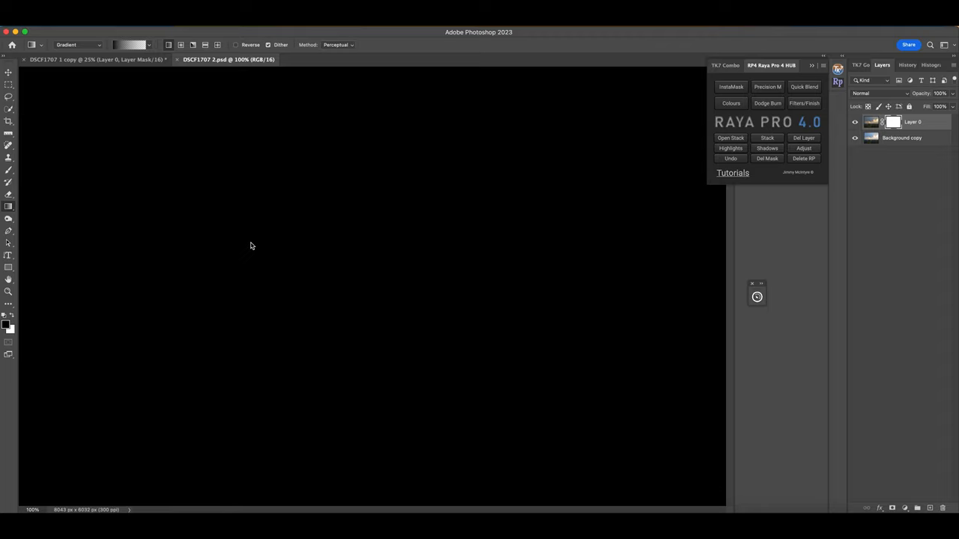
left_click(330, 59)
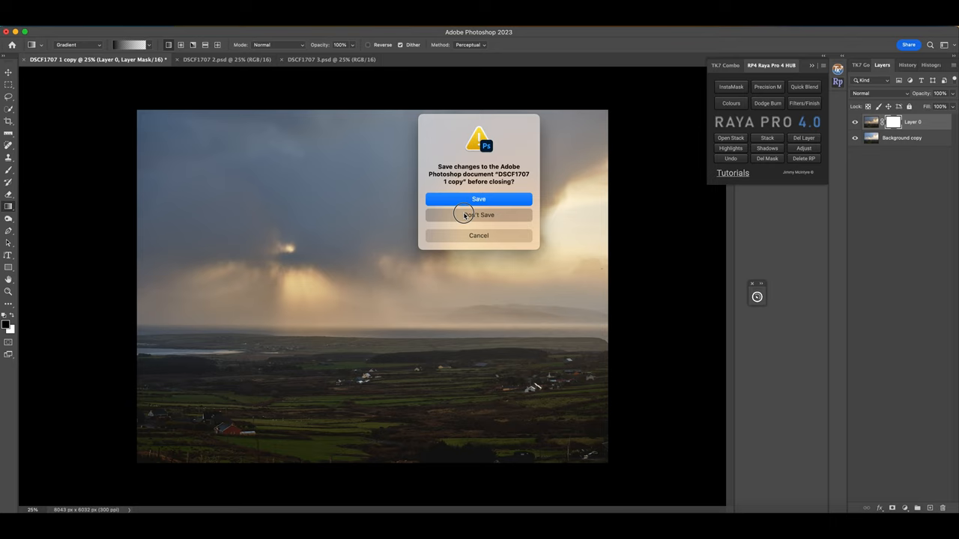
Close the DSCF1707 1 copy with Don't Save and switch to the 3.psd tab
left_click(478, 215)
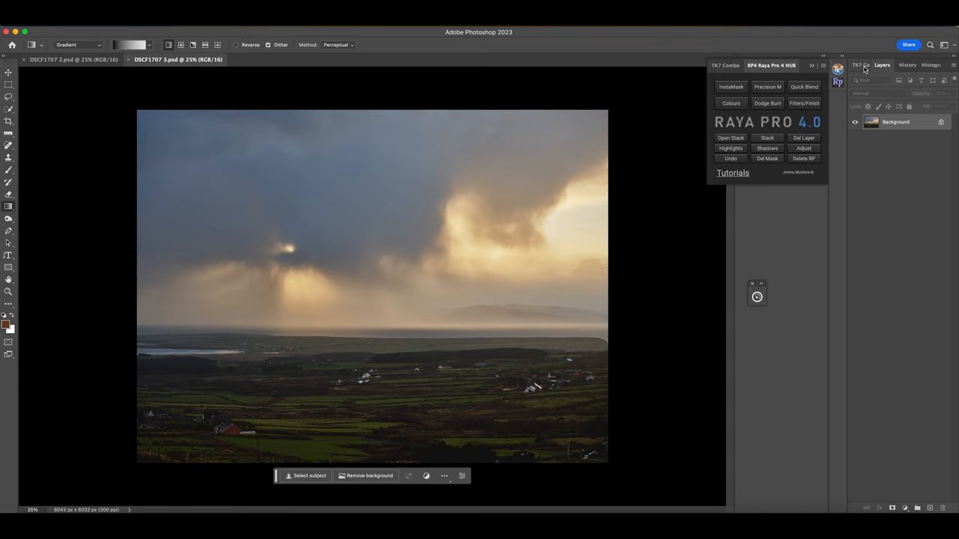
left_click(860, 65)
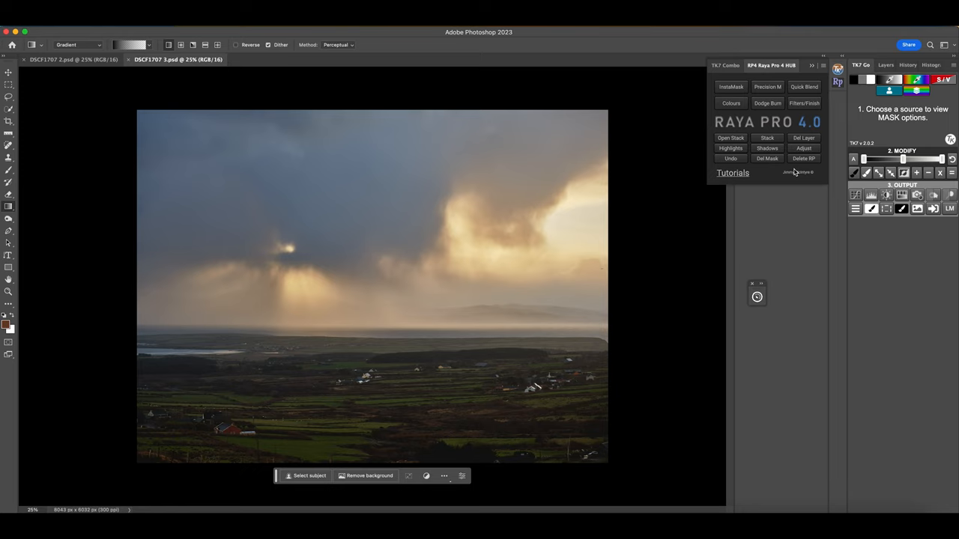
left_click(883, 66)
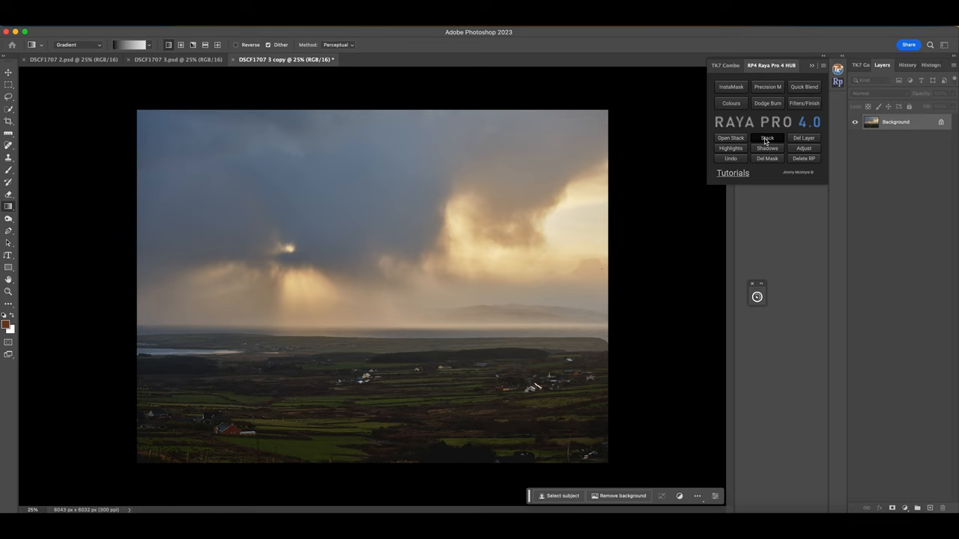
Stack the open variants with Raya Pro's Stack button and make Layer 0 active
left_click(766, 138)
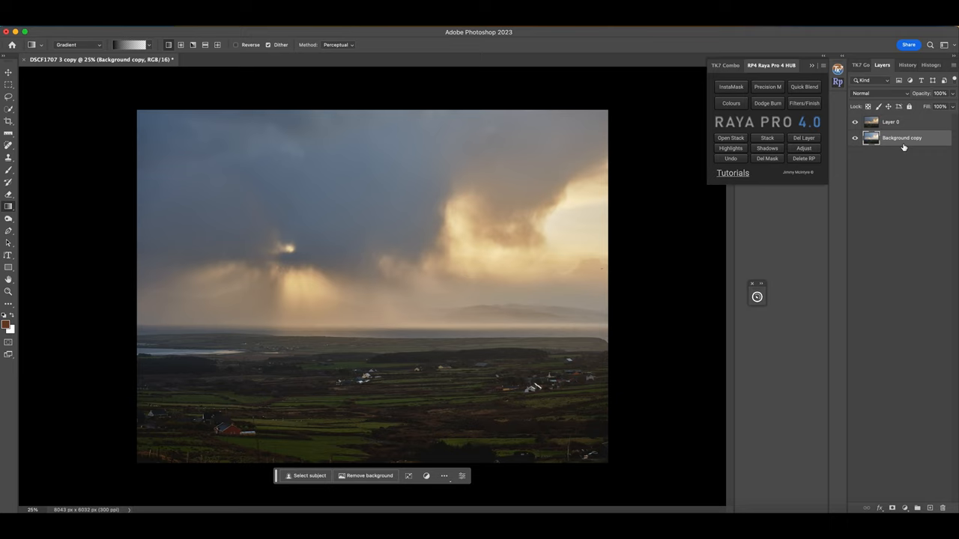
left_click(890, 122)
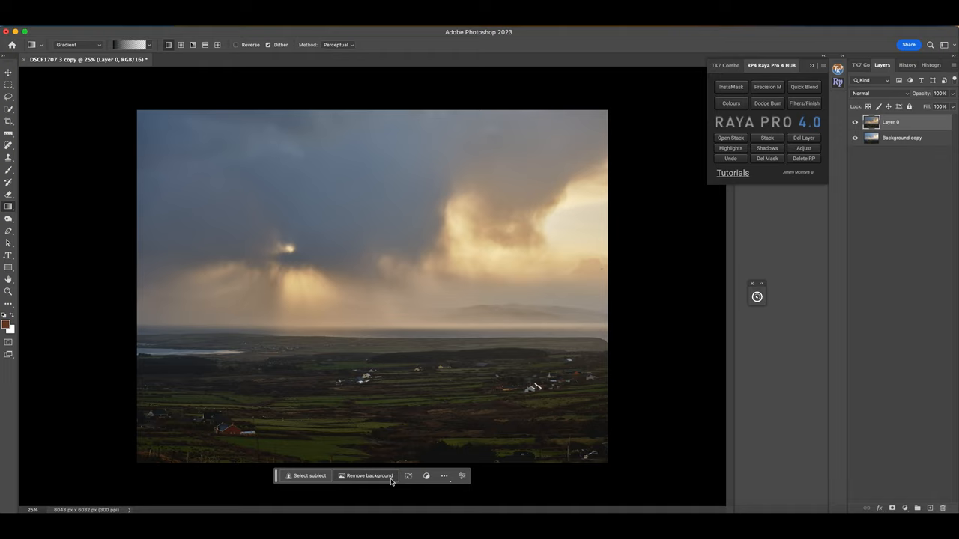
mouse_move(9, 207)
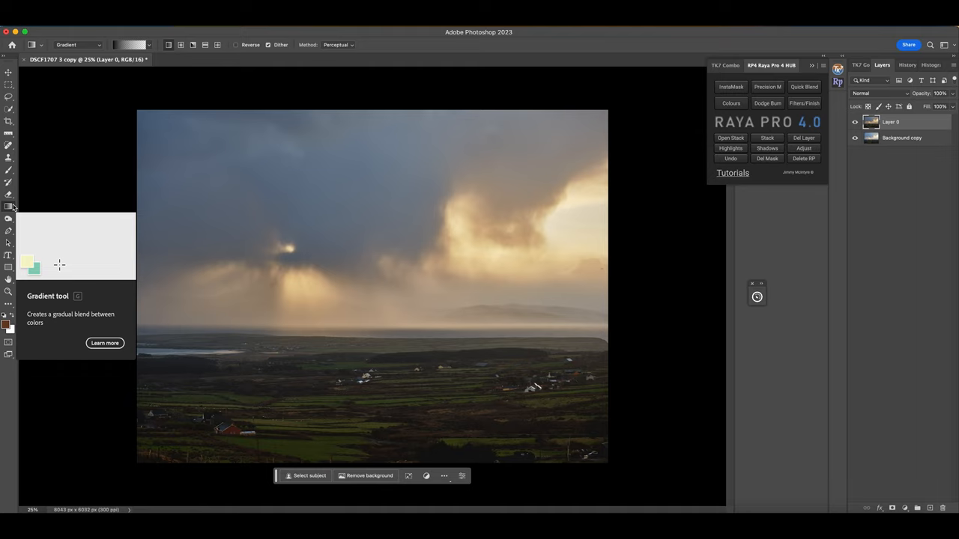
mouse_move(895, 497)
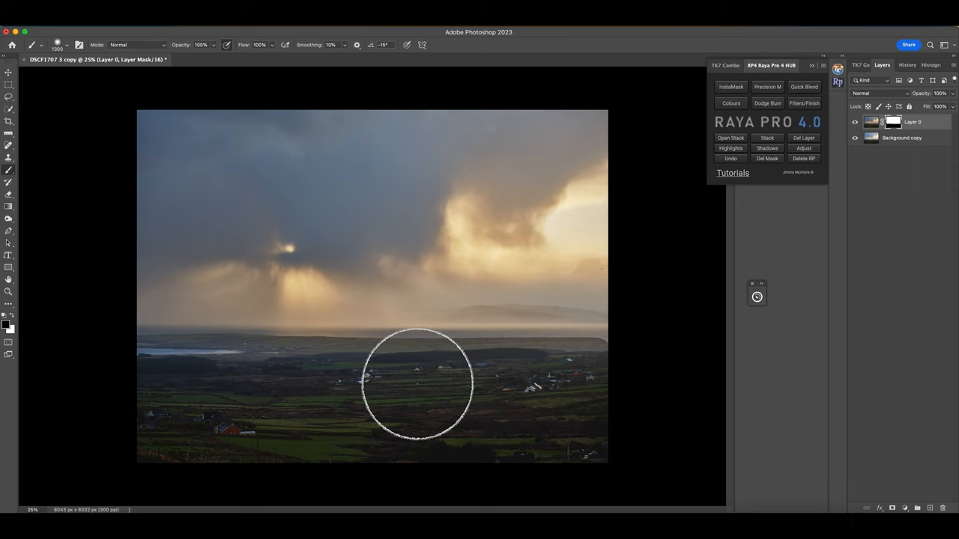
mouse_move(723, 187)
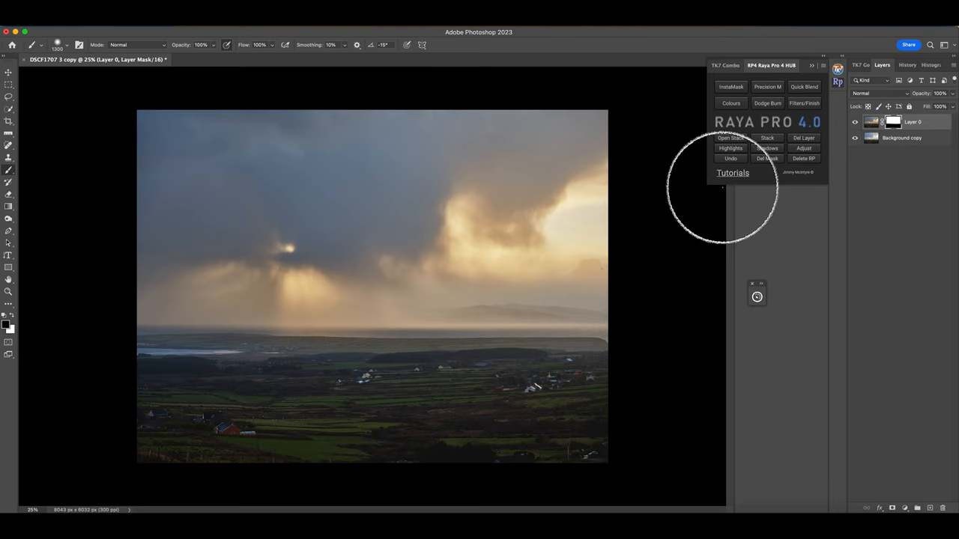
Revert Layer 0's mask in History to the Add Layer Mask state, discarding brush strokes
left_click(905, 65)
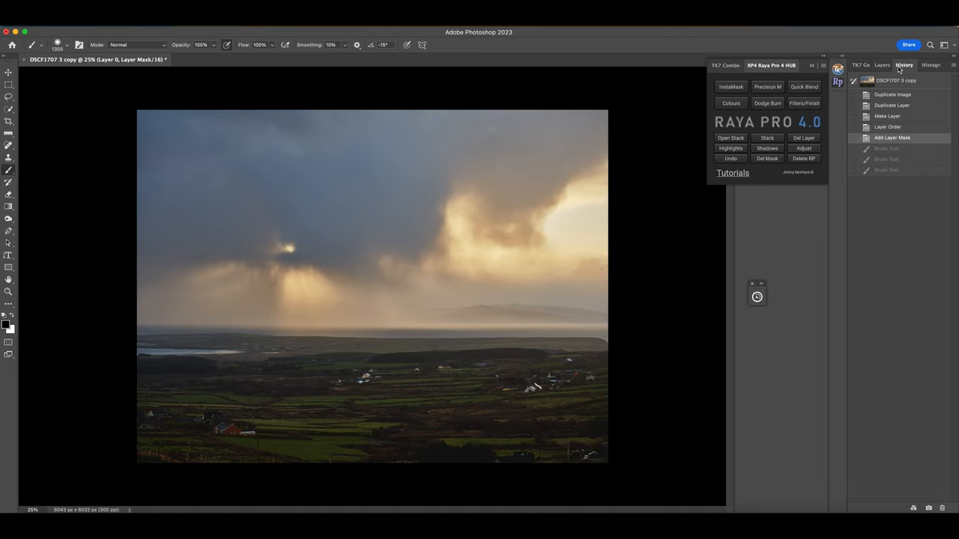
left_click(882, 66)
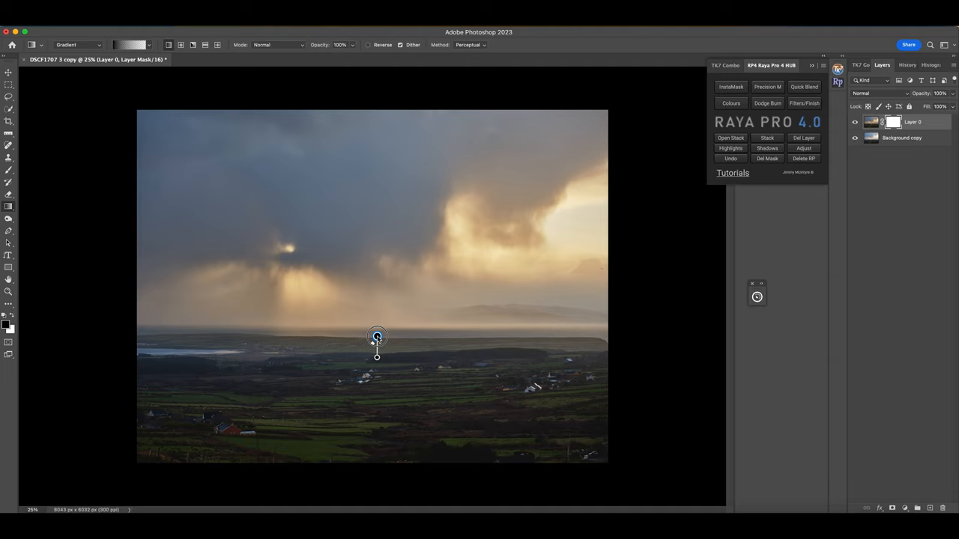
Draw a vertical mask gradient across the horizon, stretching its ends into sky and fields
left_click_drag(376, 357, 364, 281)
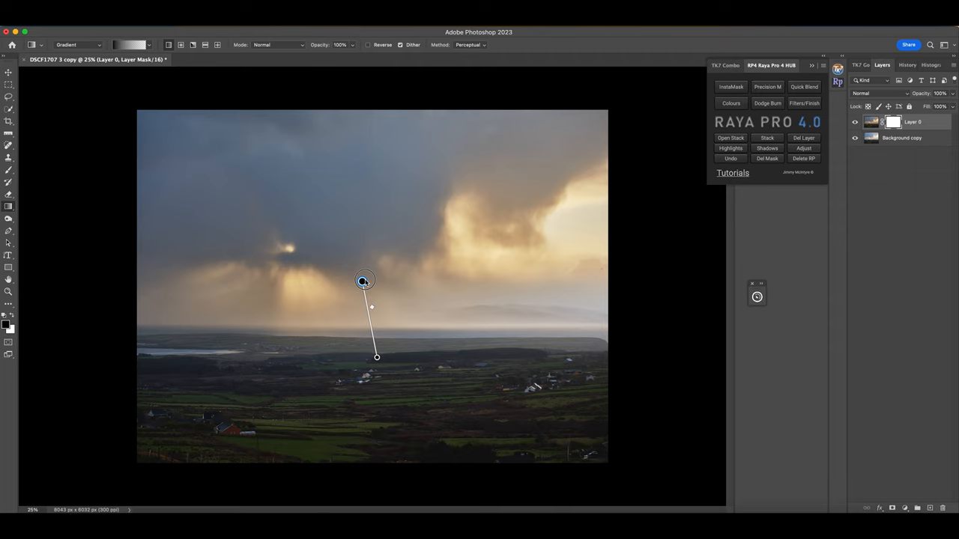
left_click_drag(364, 281, 377, 281)
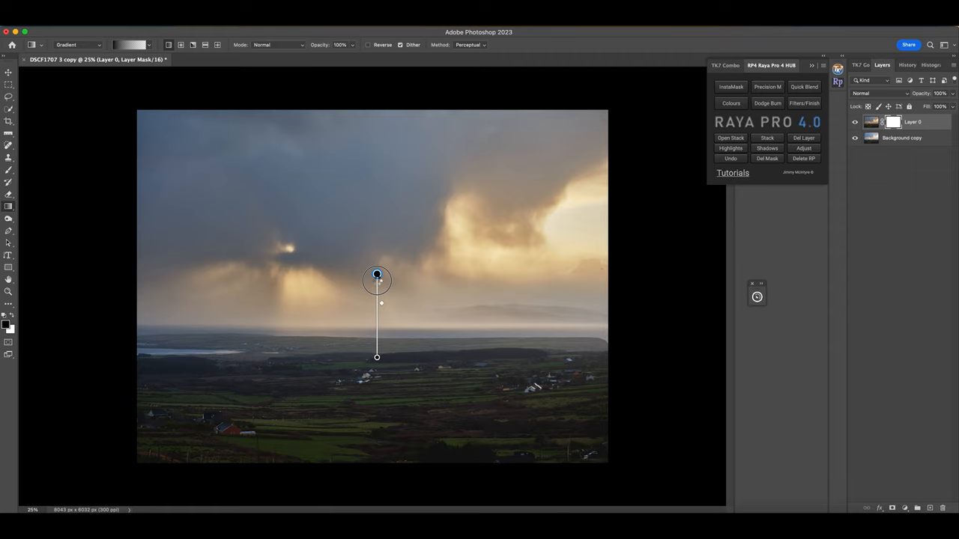
left_click_drag(377, 274, 377, 284)
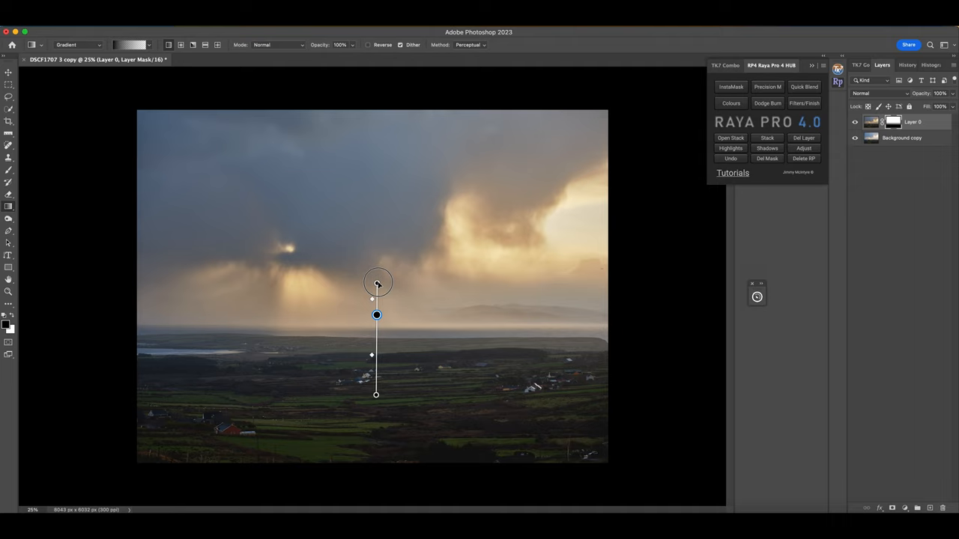
left_click_drag(377, 283, 374, 257)
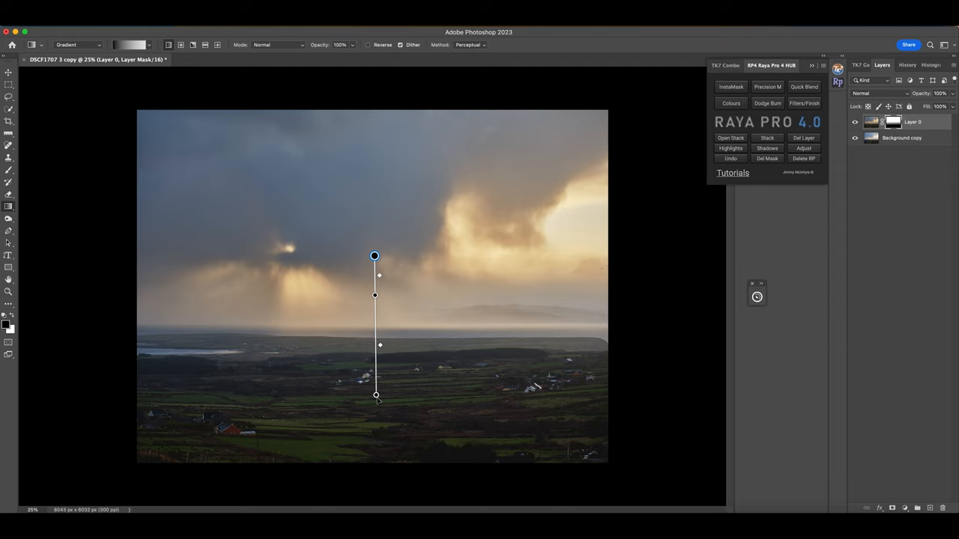
left_click_drag(376, 395, 375, 365)
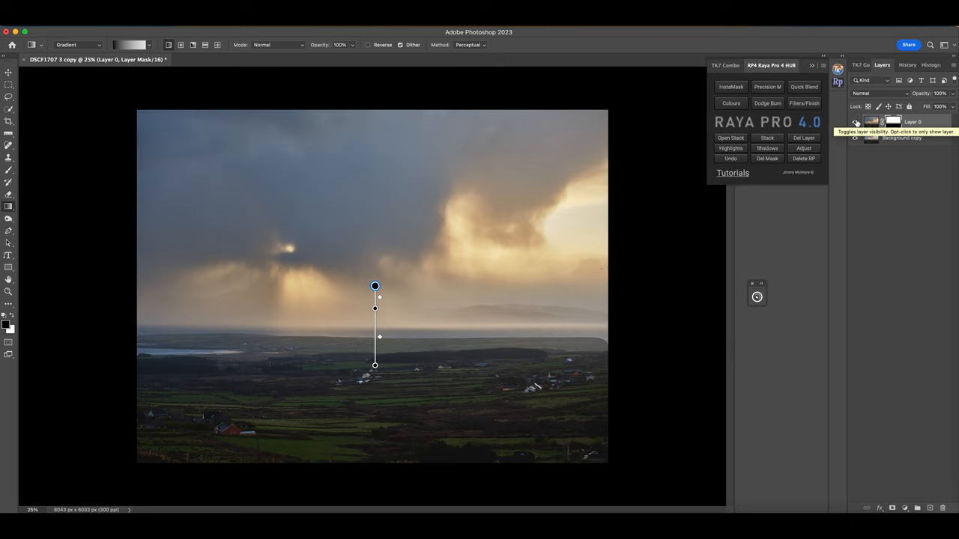
Toggle Layer 0's visibility to compare the gradient blend before flattening
left_click(855, 122)
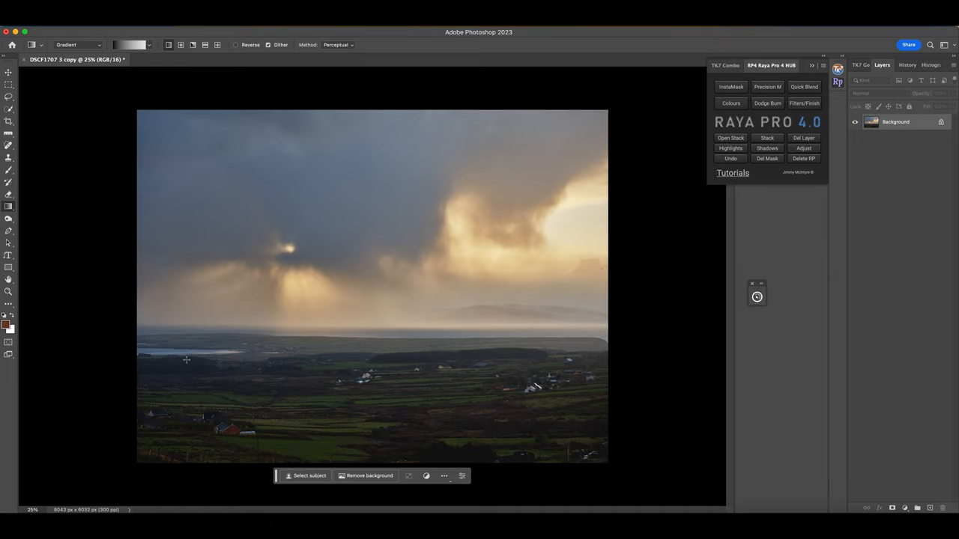
mouse_move(640, 395)
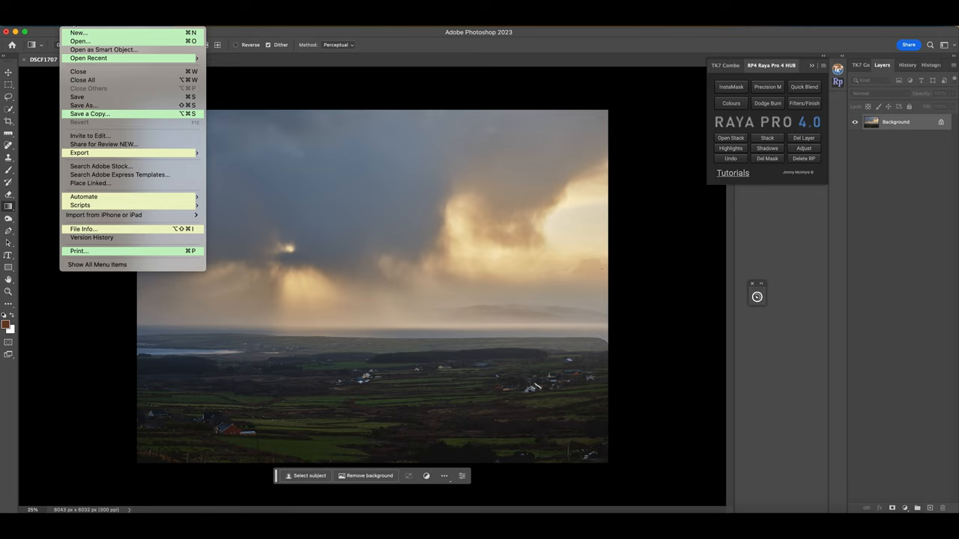
Review the Camera Data section in File Info, then close the dialog
left_click(84, 228)
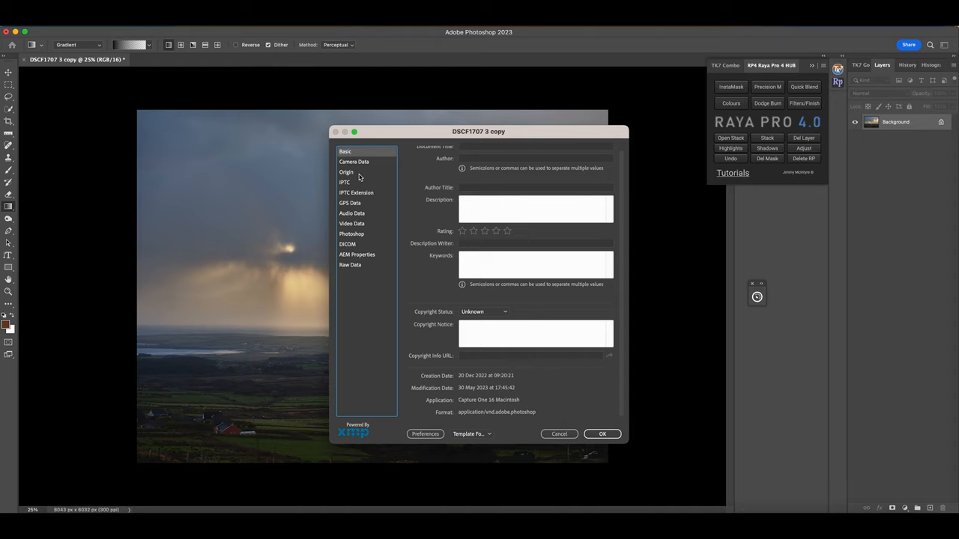
left_click(354, 161)
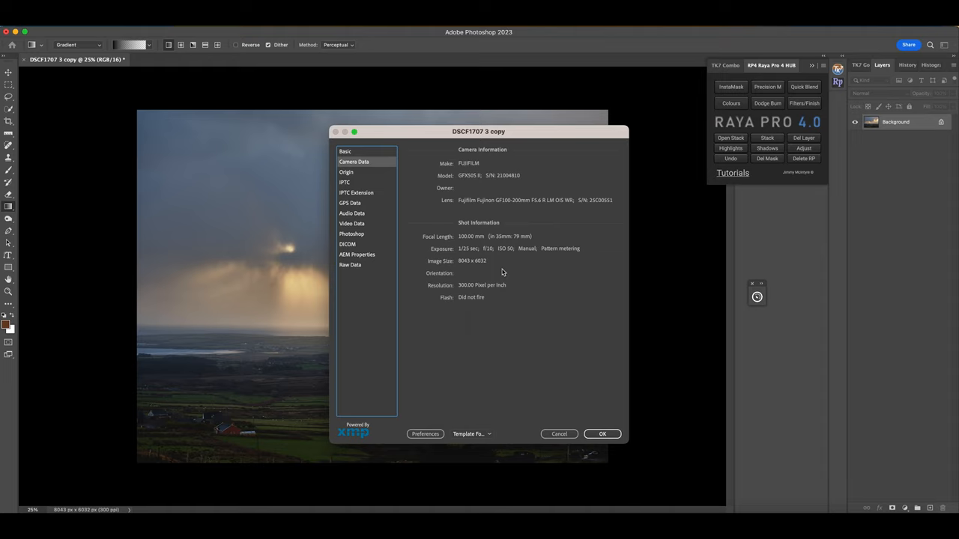
mouse_move(462, 468)
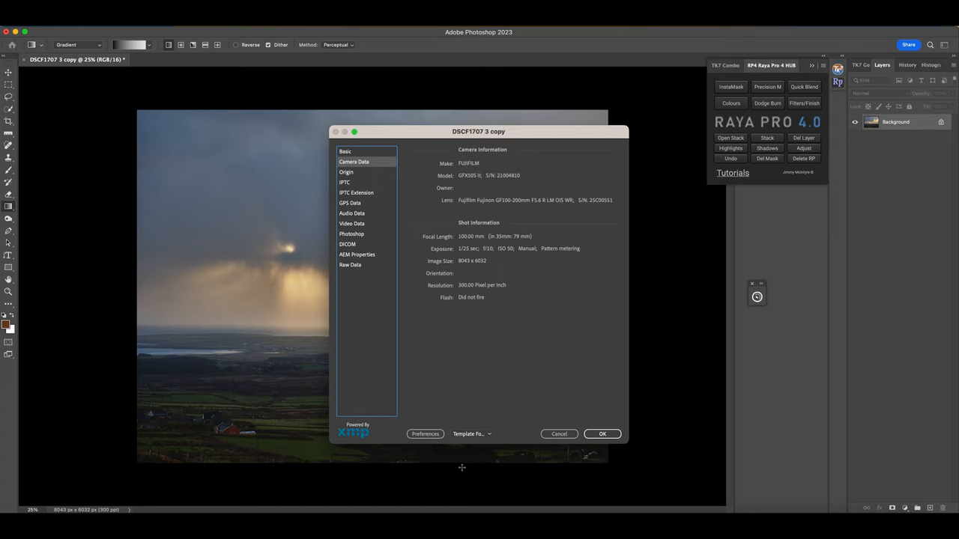
left_click(602, 434)
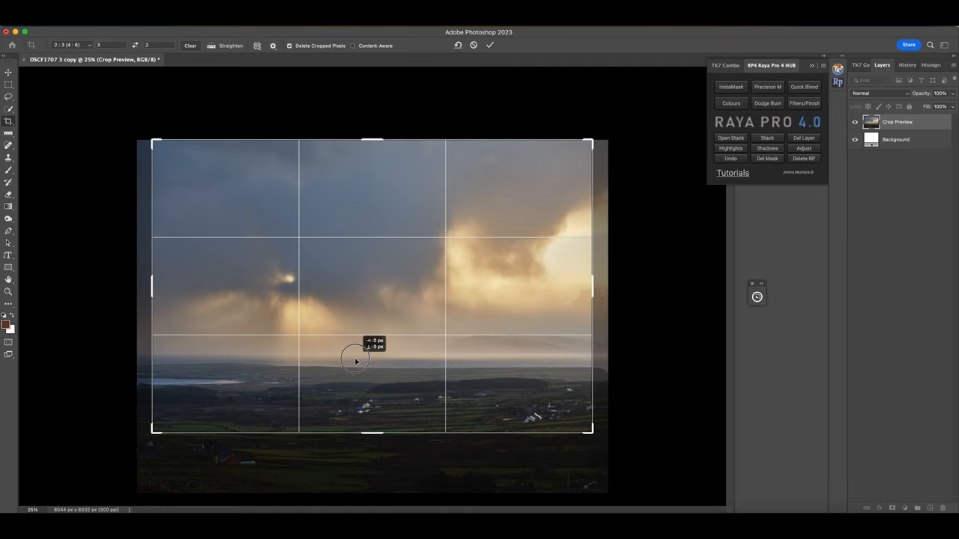
Position the 3:2 crop frame over sky and coast and commit the crop
left_click_drag(356, 361, 367, 330)
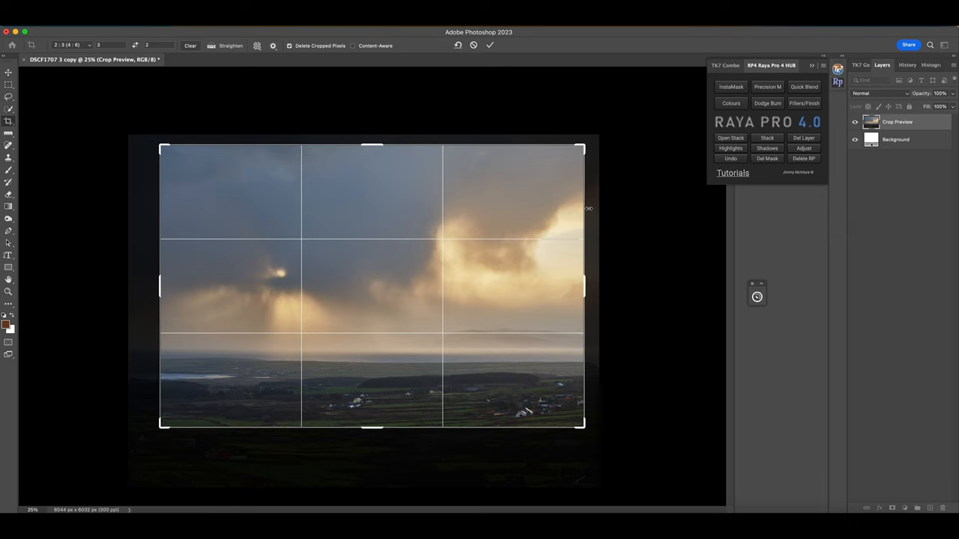
left_click(490, 46)
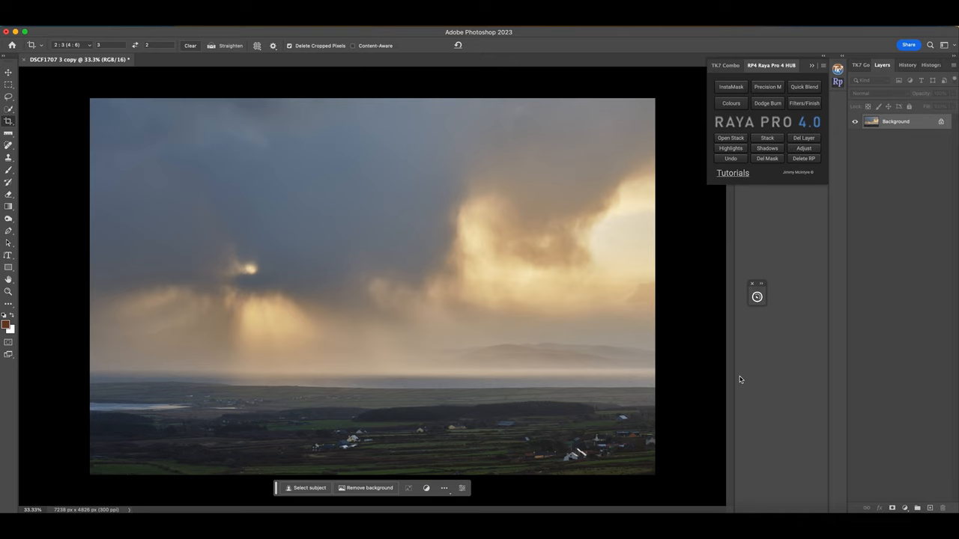
mouse_move(818, 387)
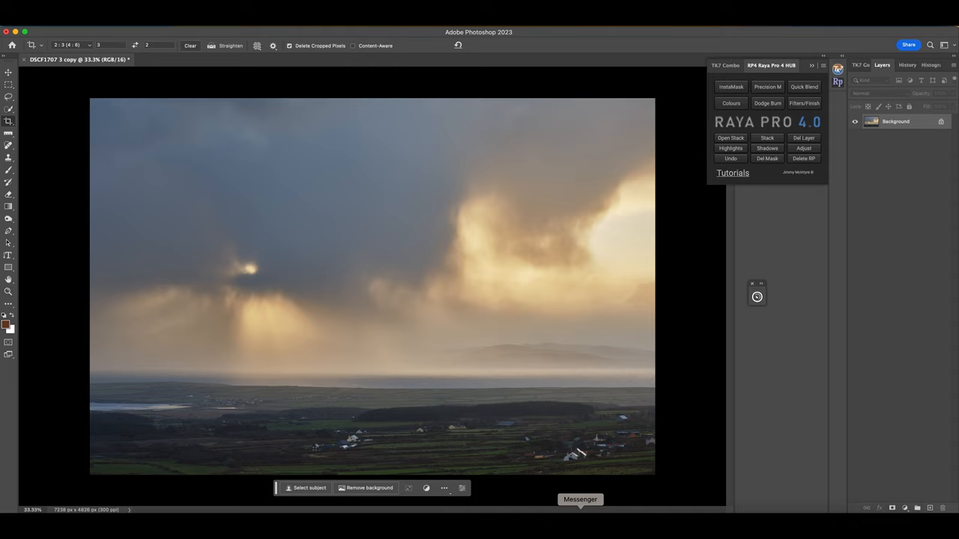
mouse_move(706, 441)
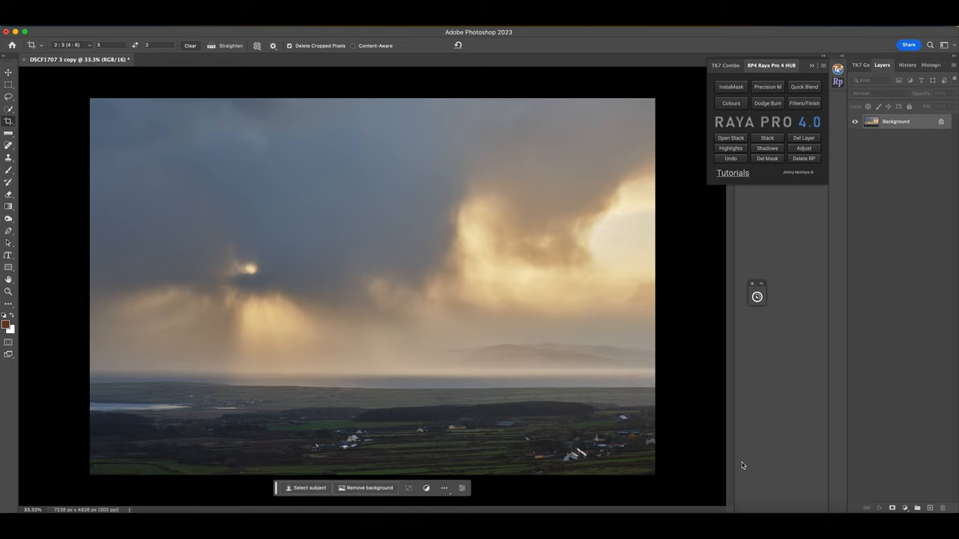
mouse_move(745, 155)
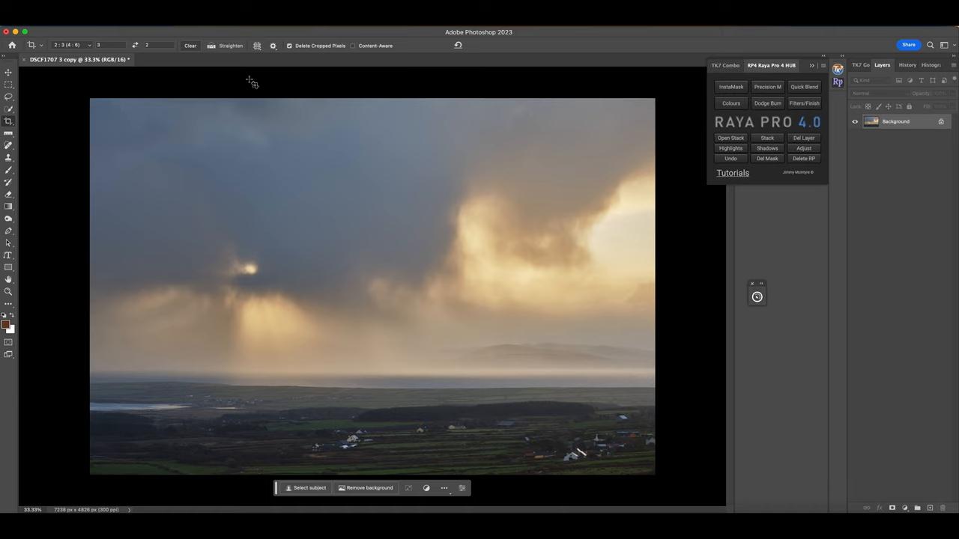
mouse_move(47, 294)
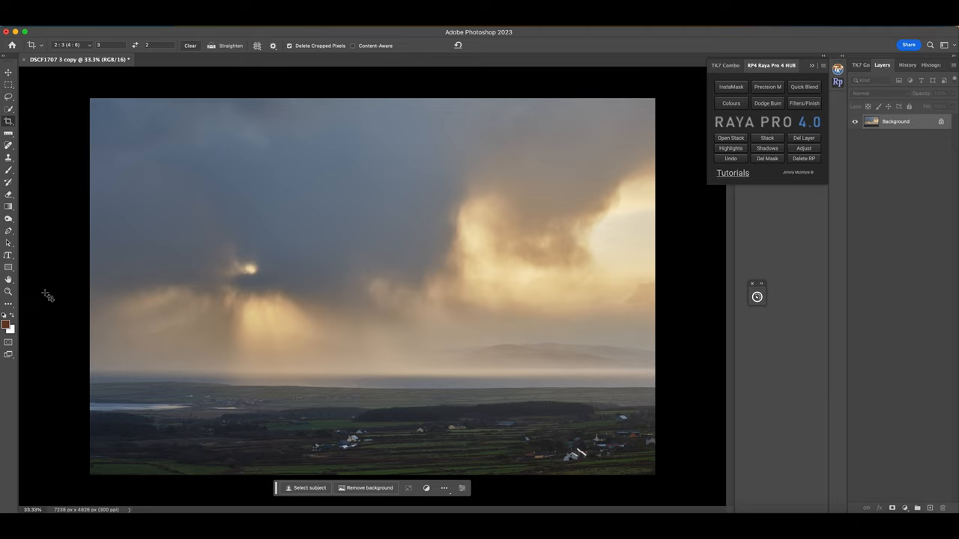